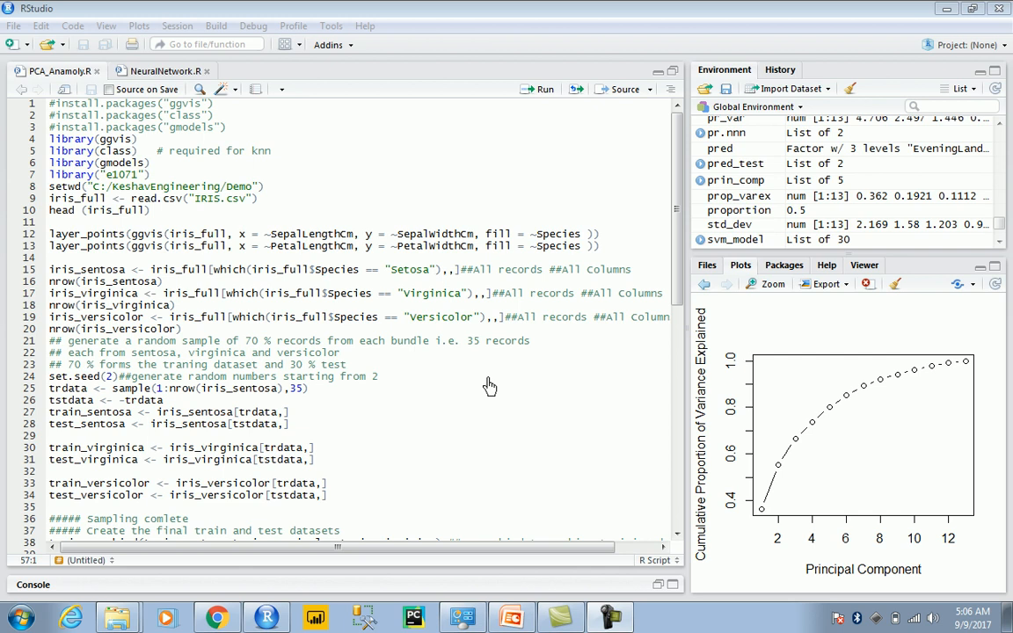
mouse_move(387, 143)
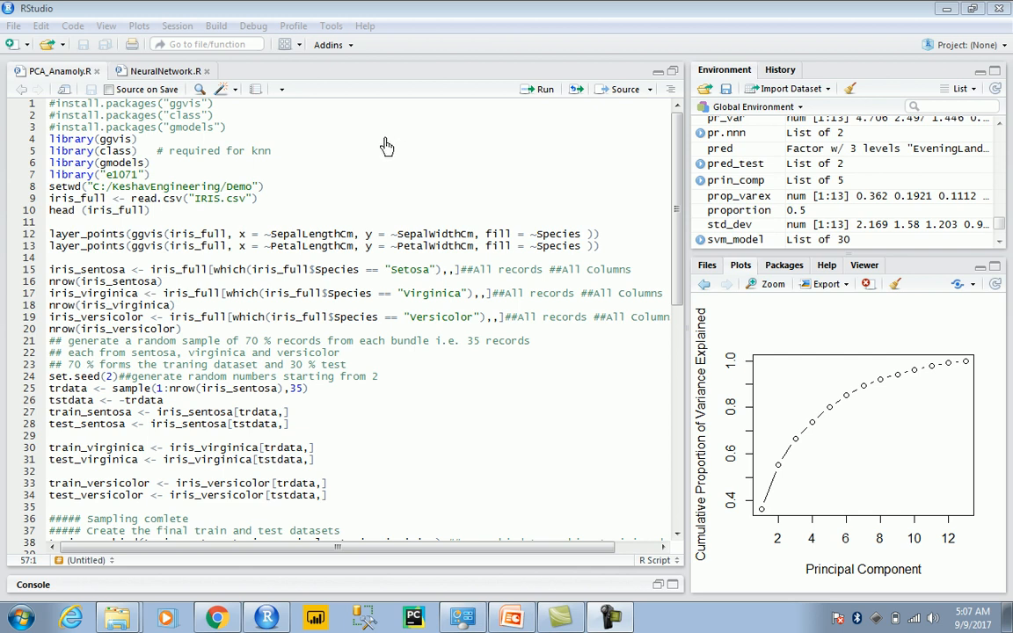
mouse_move(167, 222)
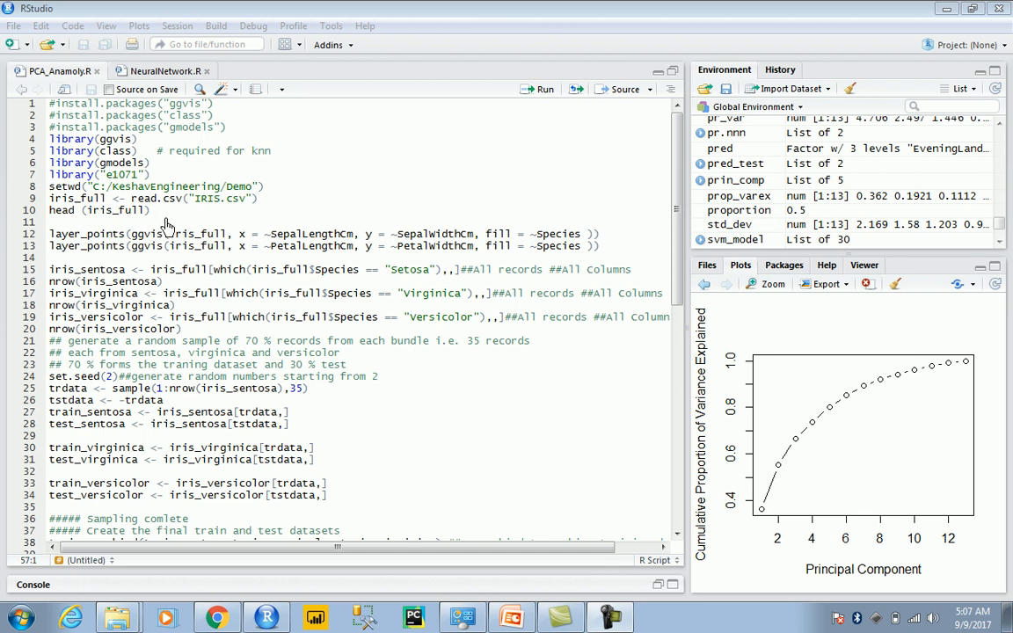
- Select lines 13–20 for the petal length-versus-width plot and species subsets
drag(59, 150, 125, 209)
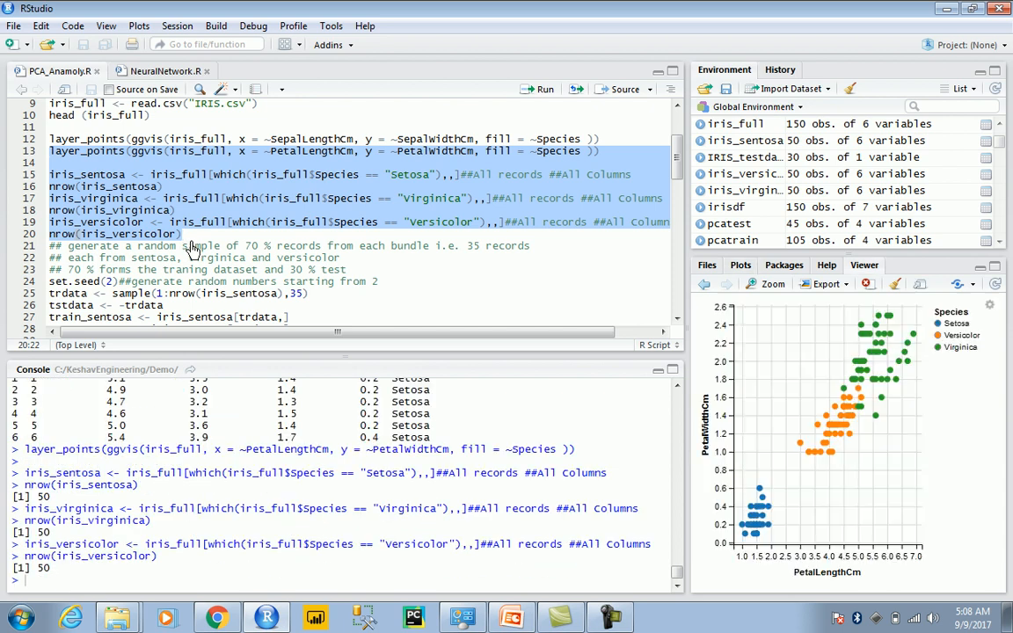
mouse_move(607, 370)
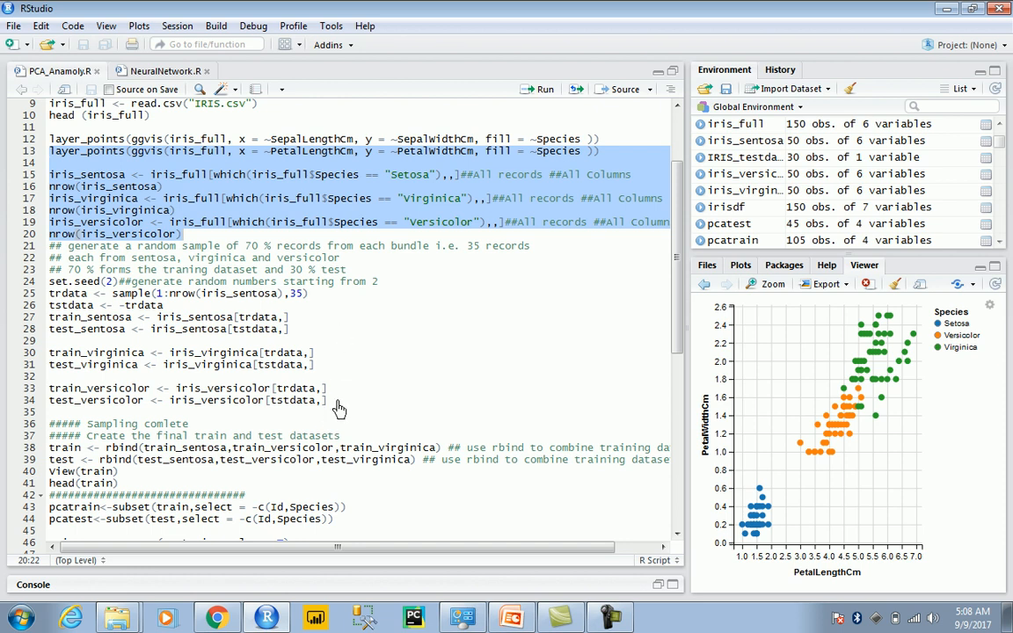
mouse_move(330, 367)
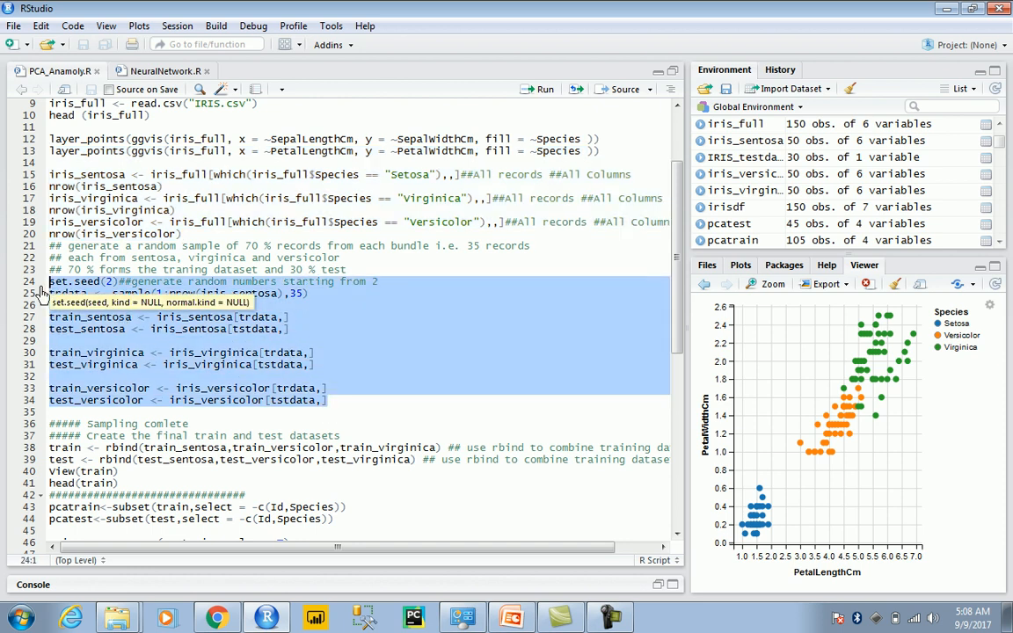
- Run lines 24–41 to sample each species and rbind the train and test sets
click(541, 89)
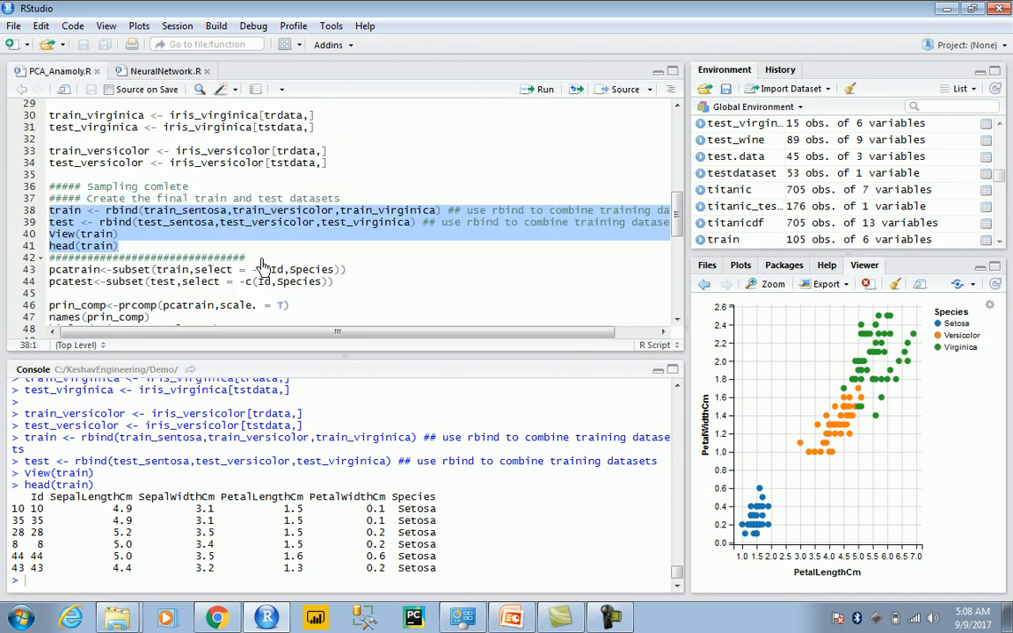
scroll(down, 3)
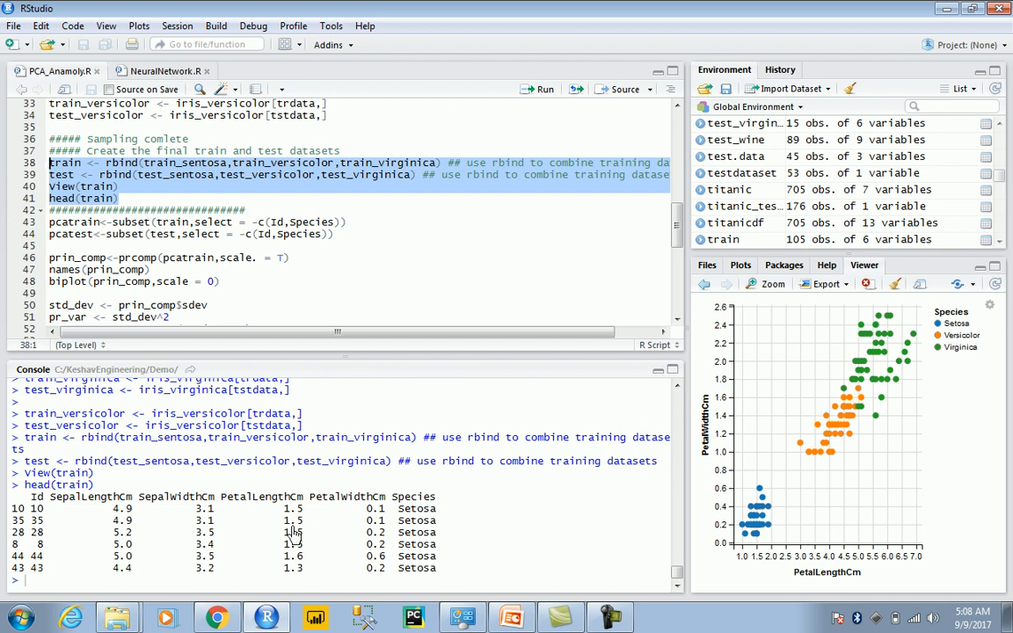
mouse_move(132, 252)
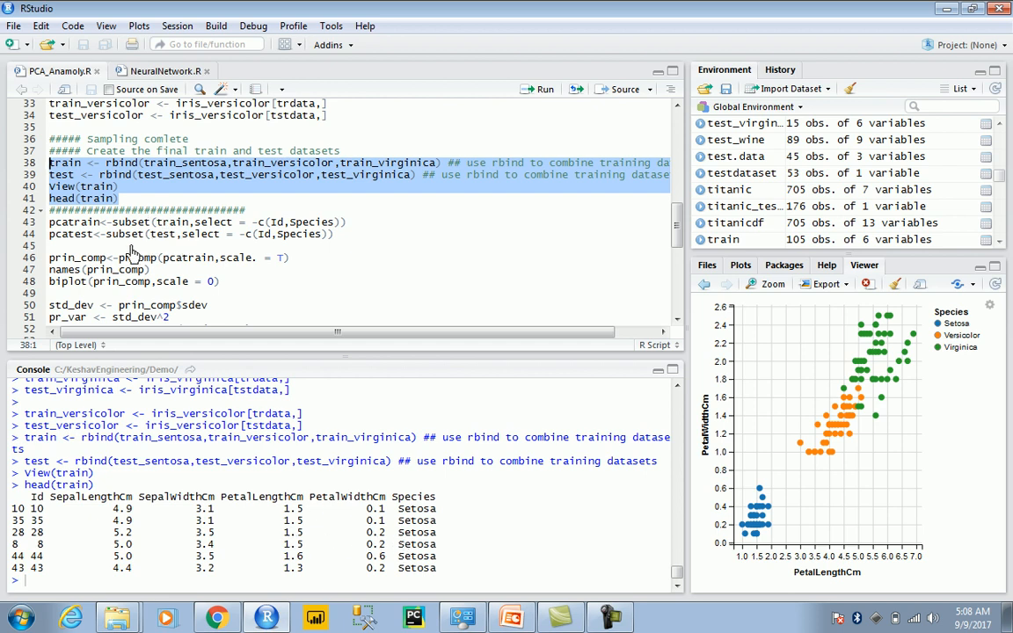
mouse_move(130, 203)
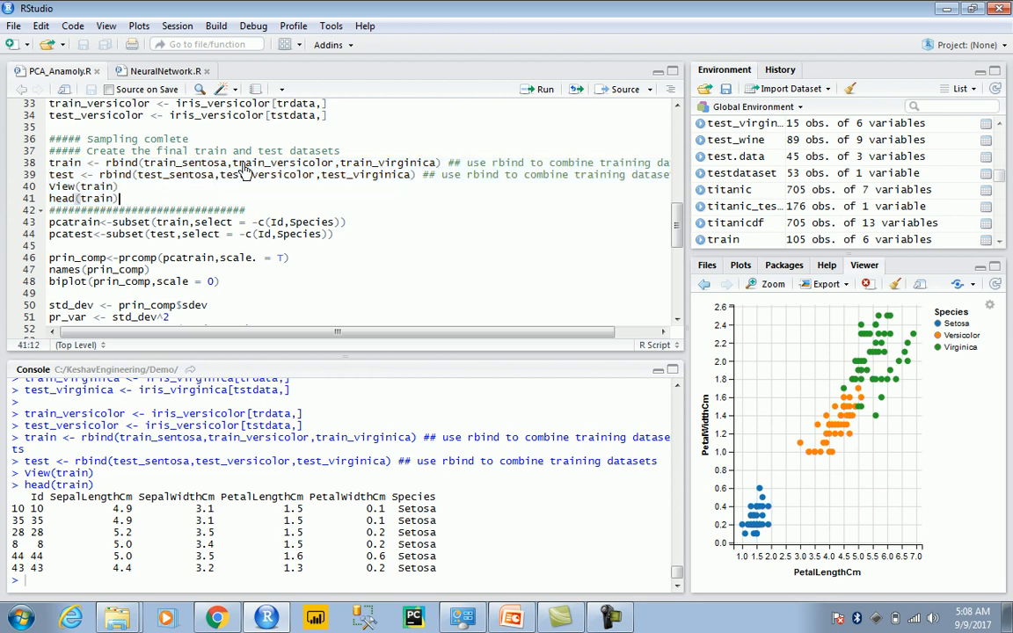
mouse_move(284, 215)
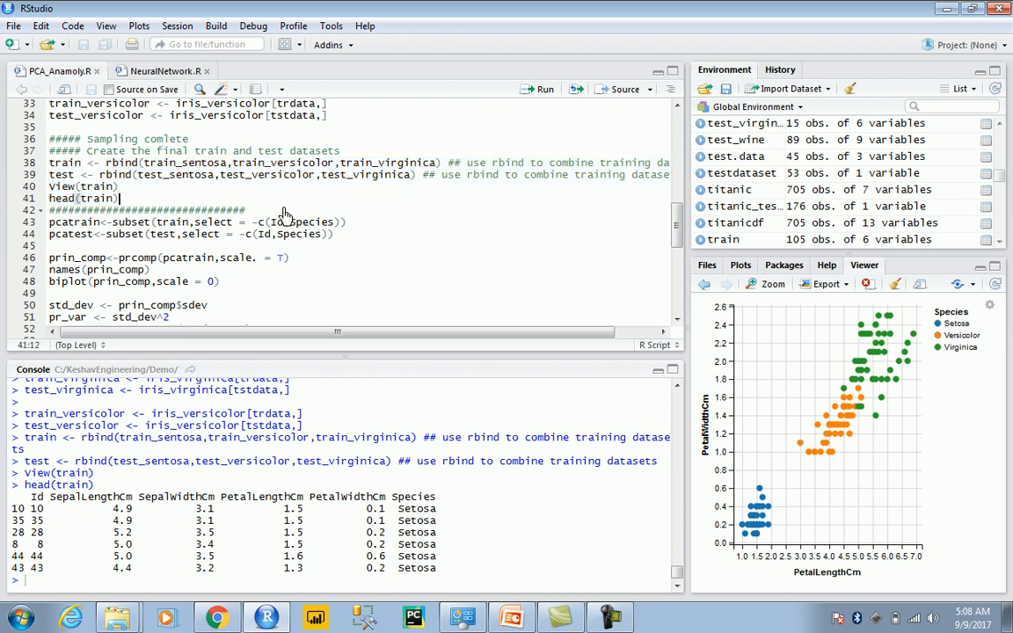
mouse_move(360, 244)
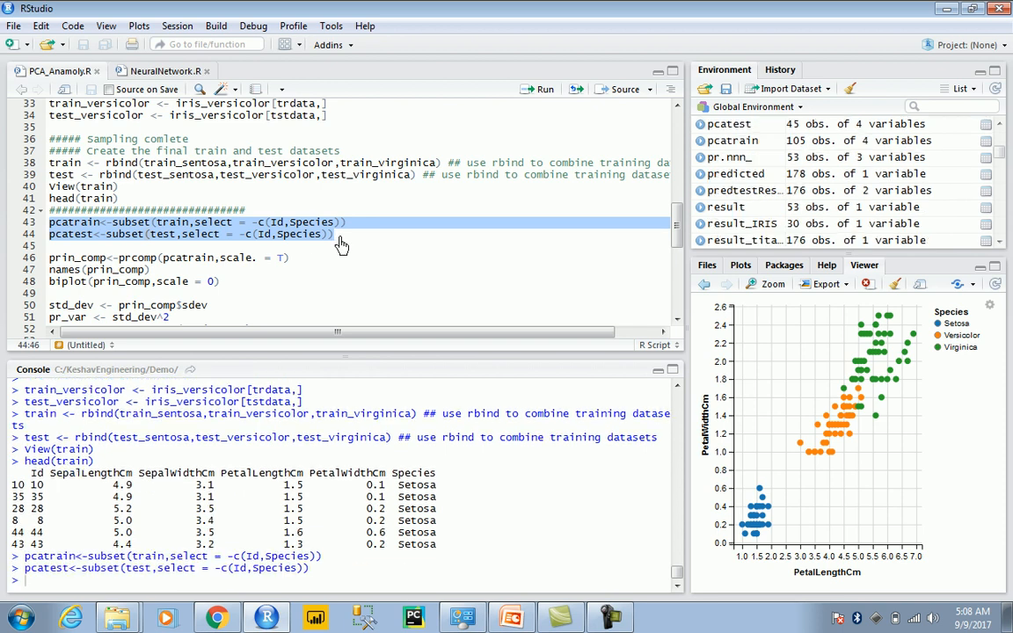
mouse_move(328, 265)
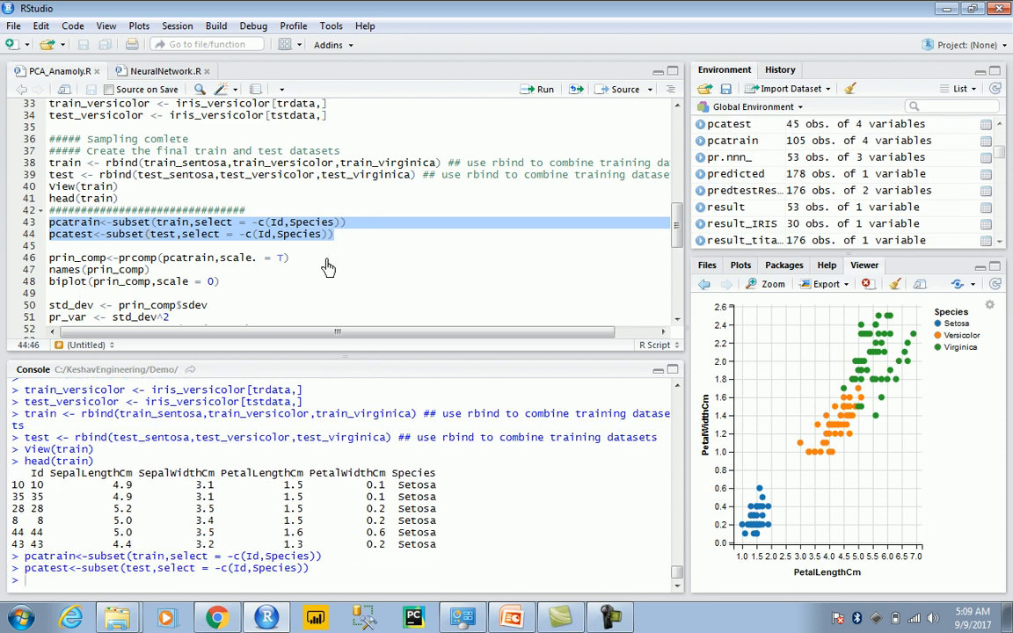
mouse_move(107, 487)
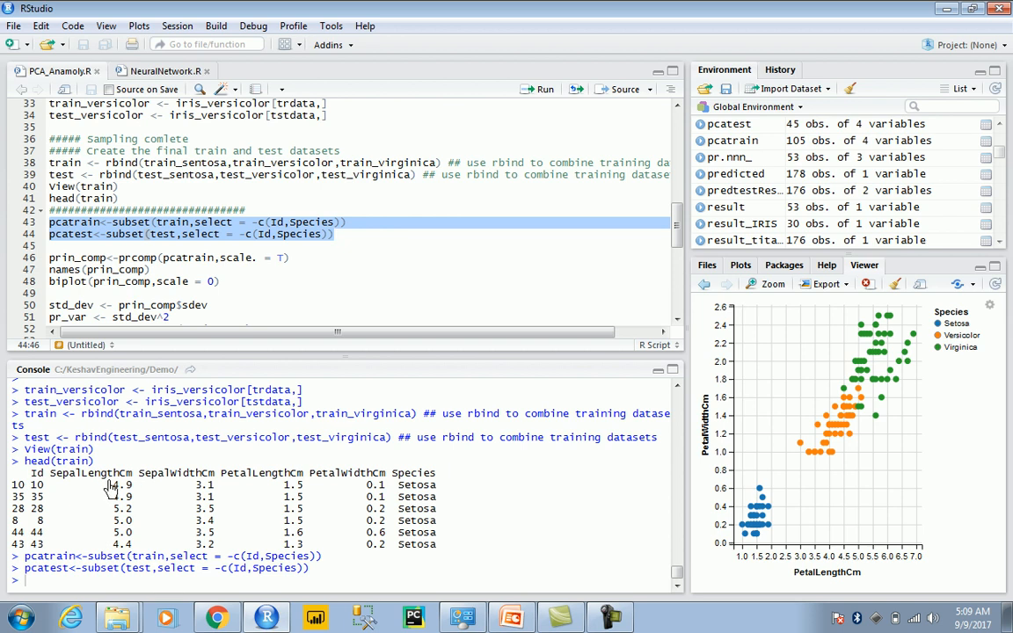
mouse_move(114, 489)
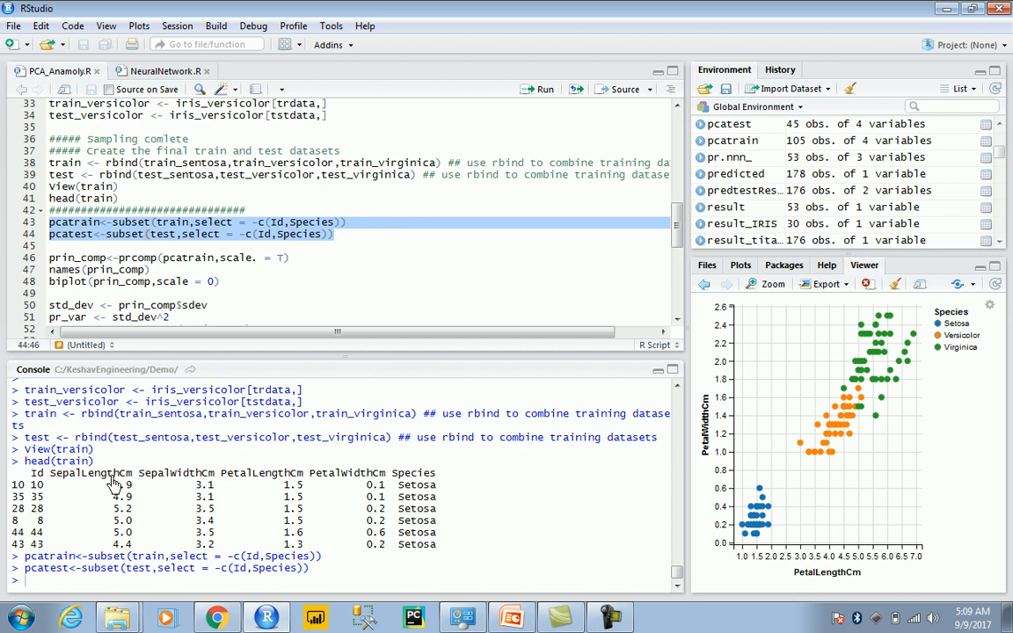
mouse_move(332, 480)
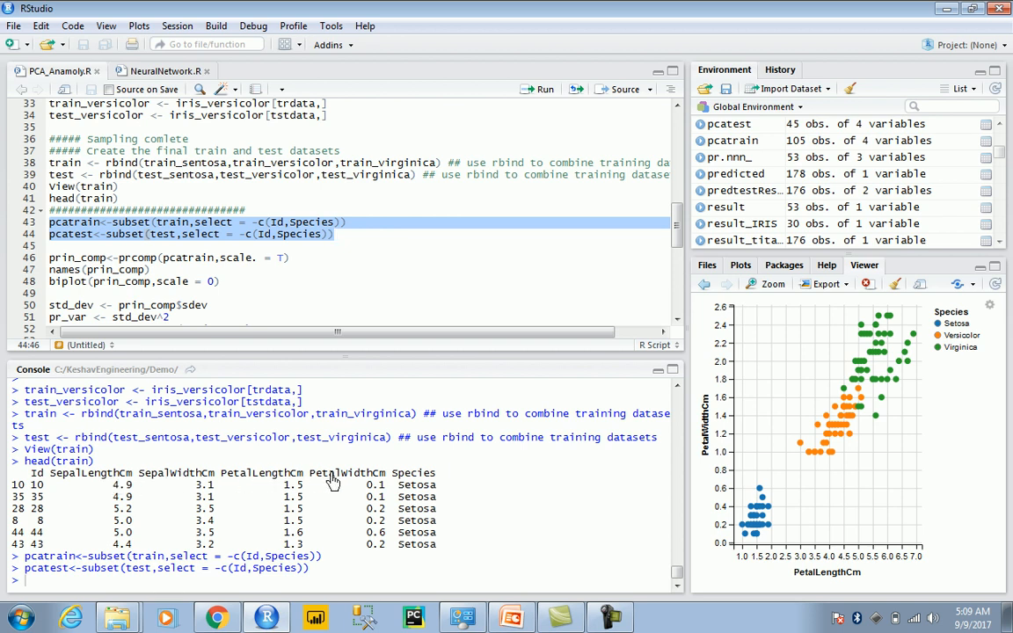
mouse_move(359, 485)
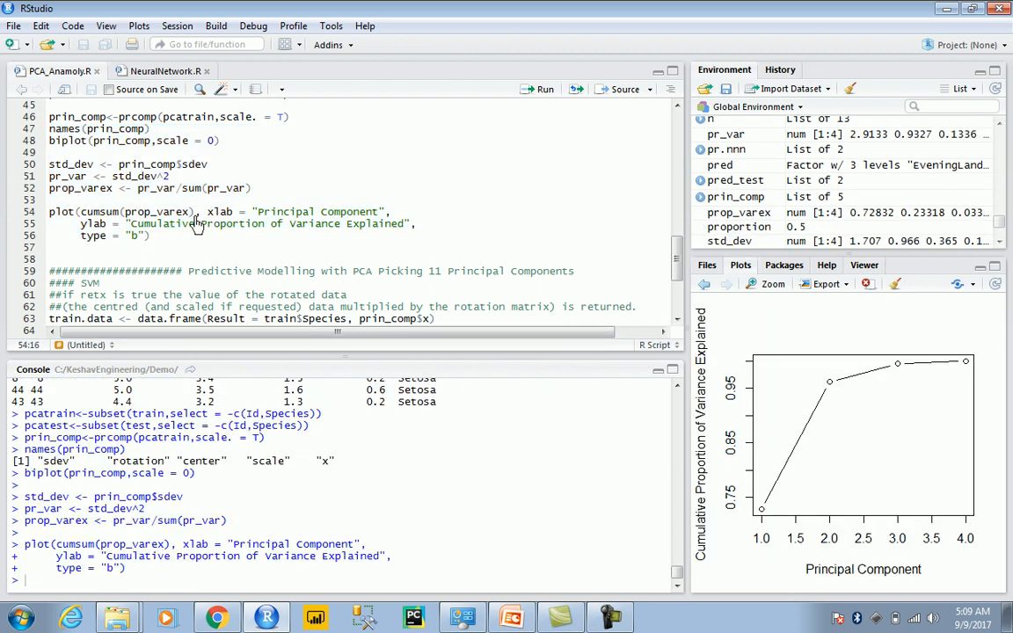
- Double-click in the script to select code for the proportion-of-variance step
double_click(171, 212)
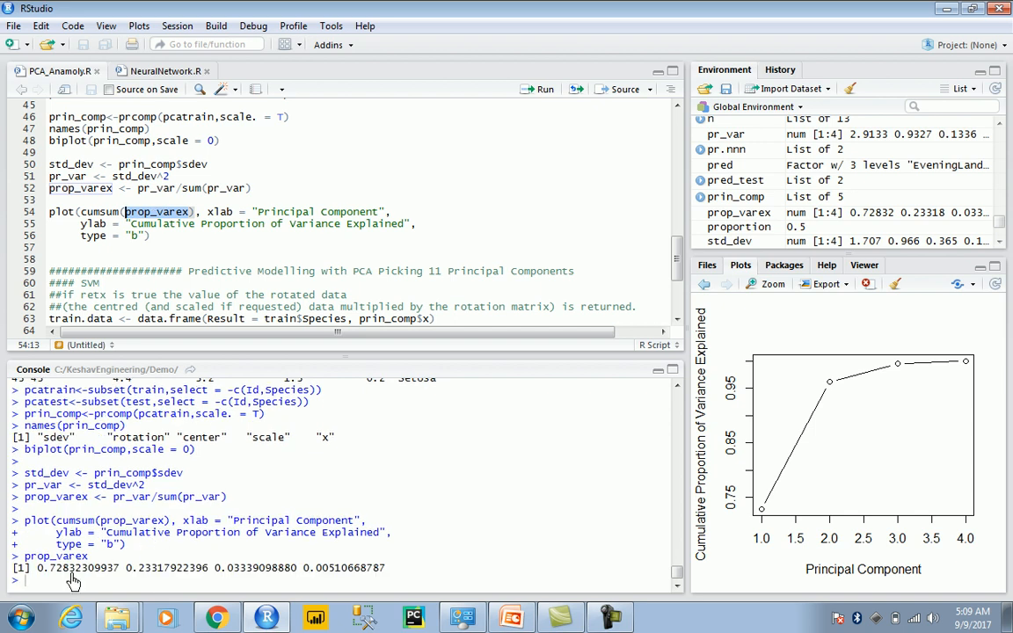
mouse_move(74, 583)
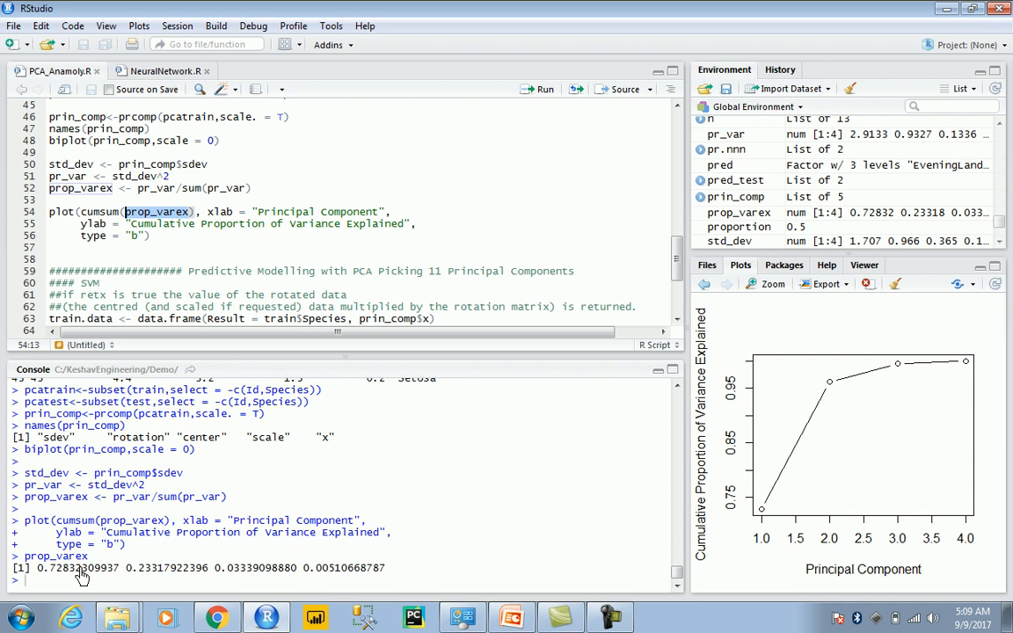
click(765, 284)
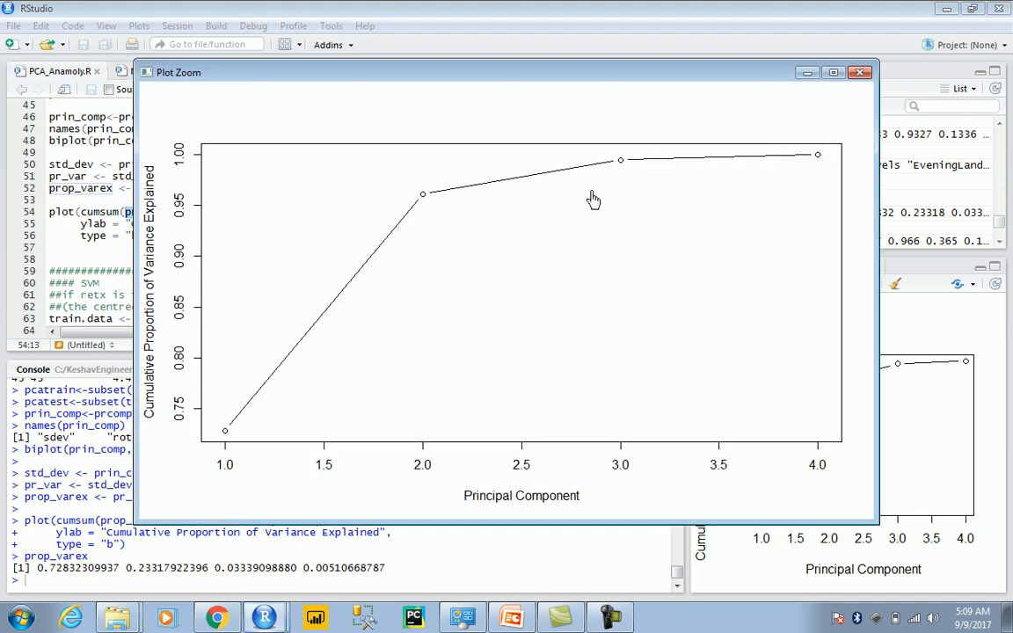
mouse_move(456, 80)
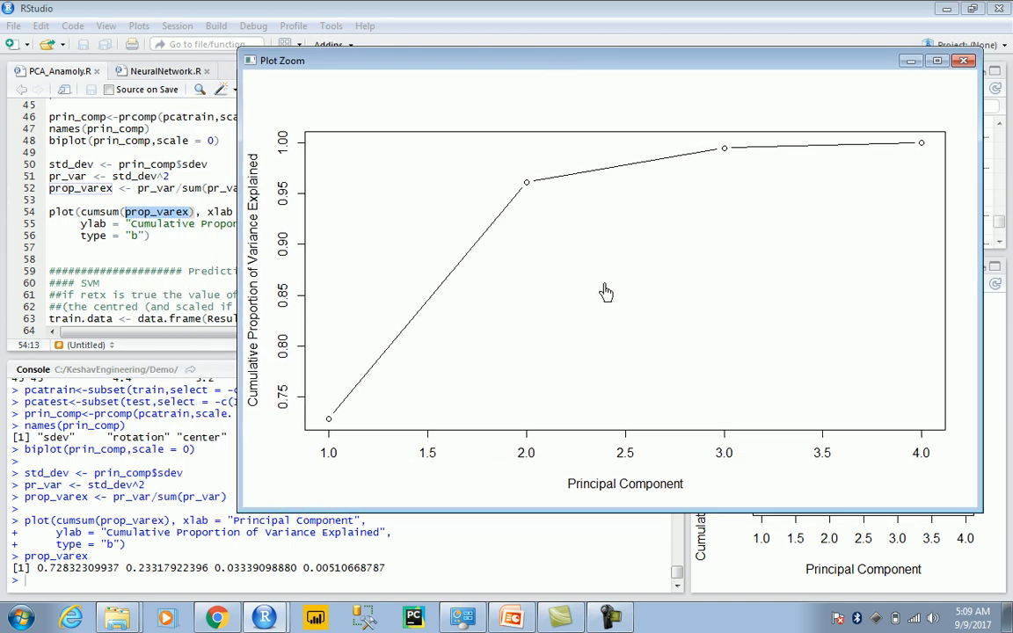
mouse_move(585, 332)
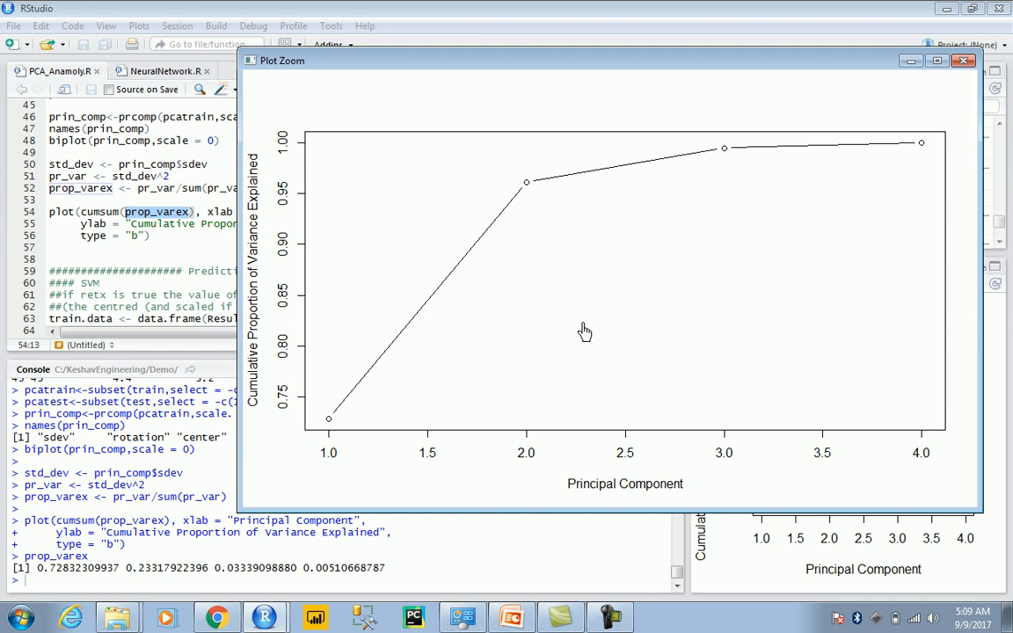
mouse_move(600, 322)
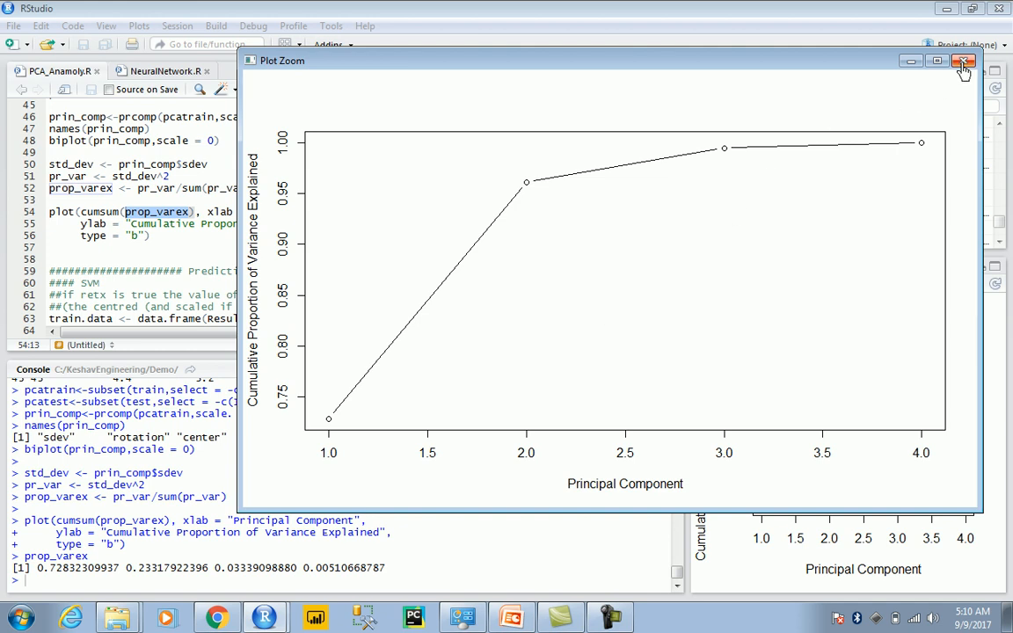
click(958, 61)
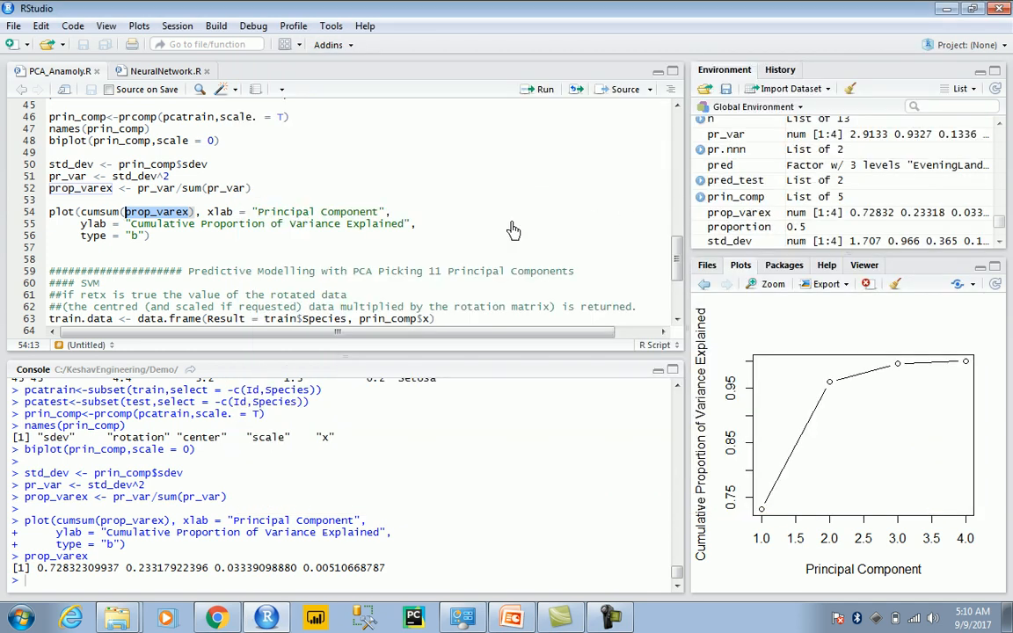
mouse_move(508, 239)
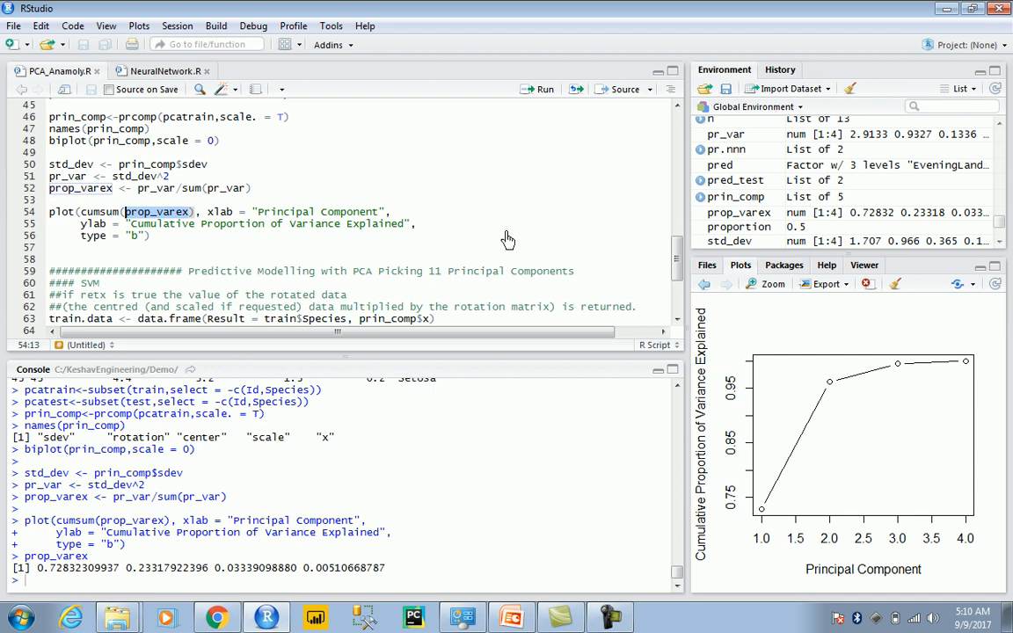
mouse_move(106, 270)
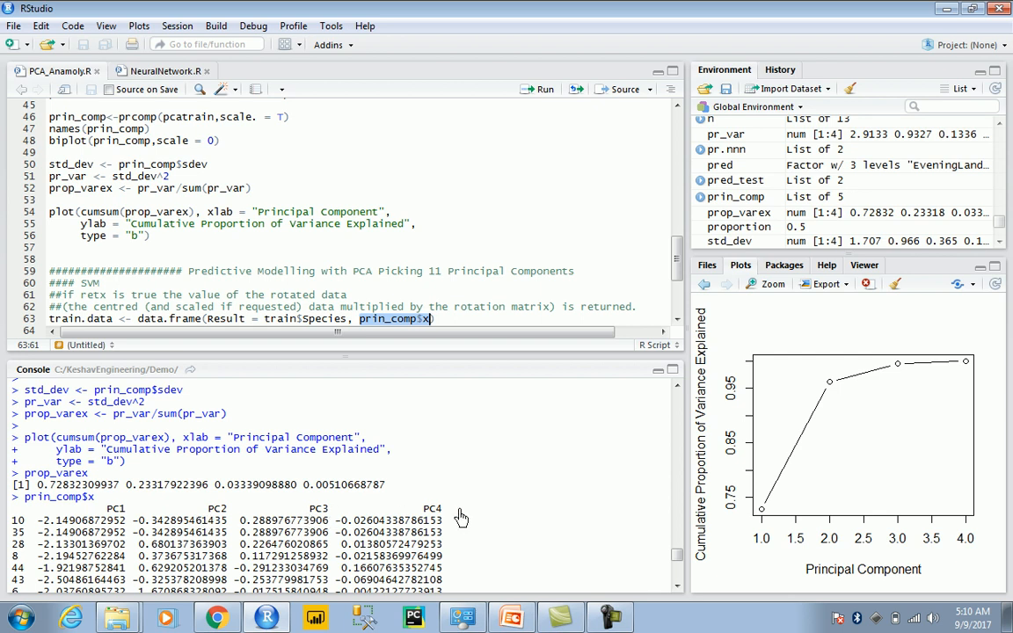
mouse_move(510, 251)
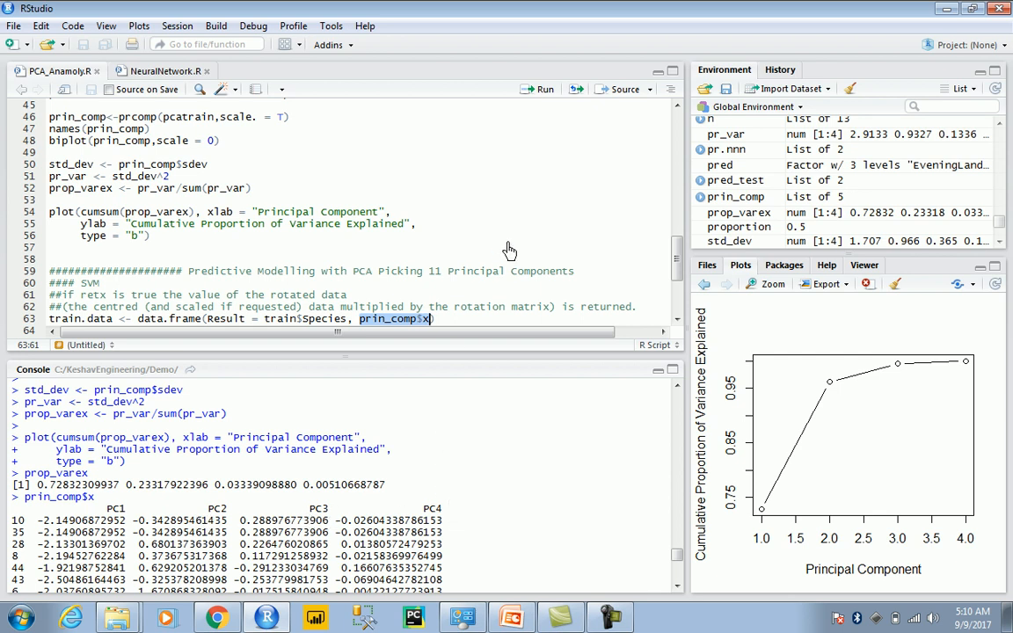
- Scroll through the printed PC1–PC4 scores for the training rows
scroll(down, 3)
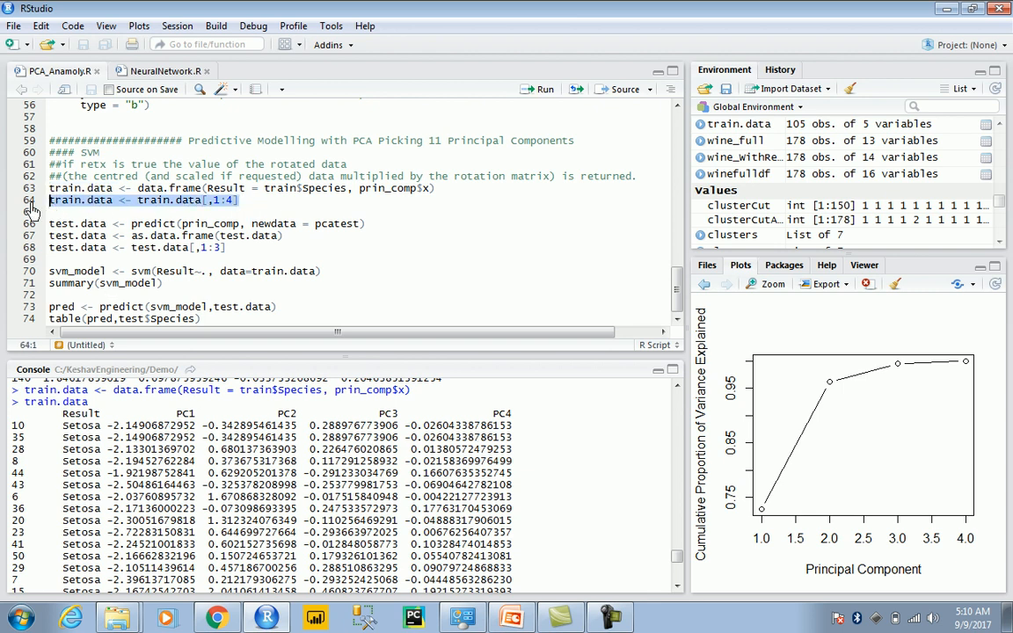
mouse_move(267, 204)
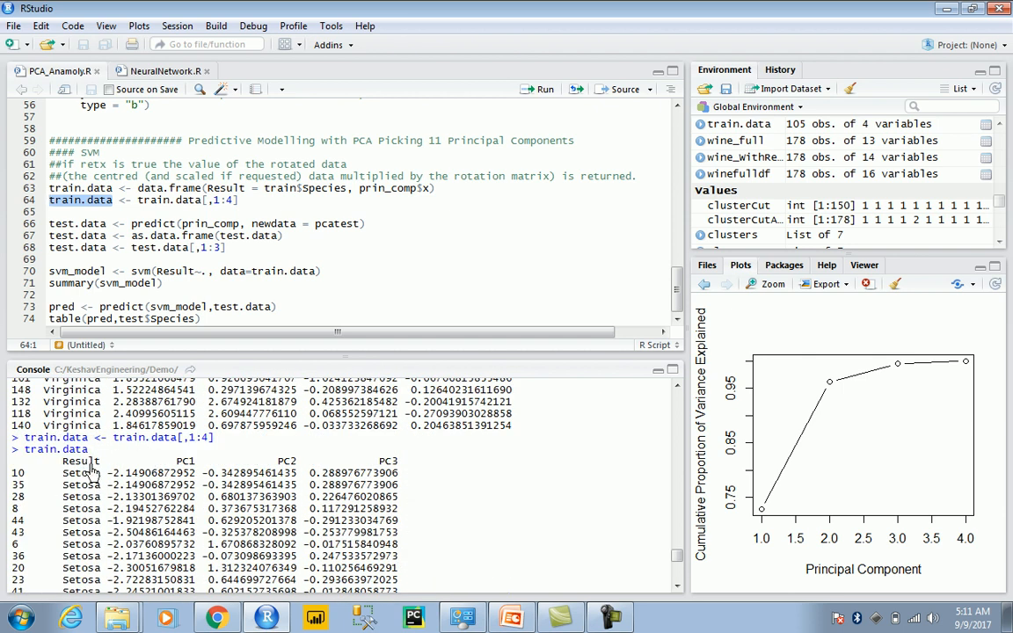
mouse_move(136, 306)
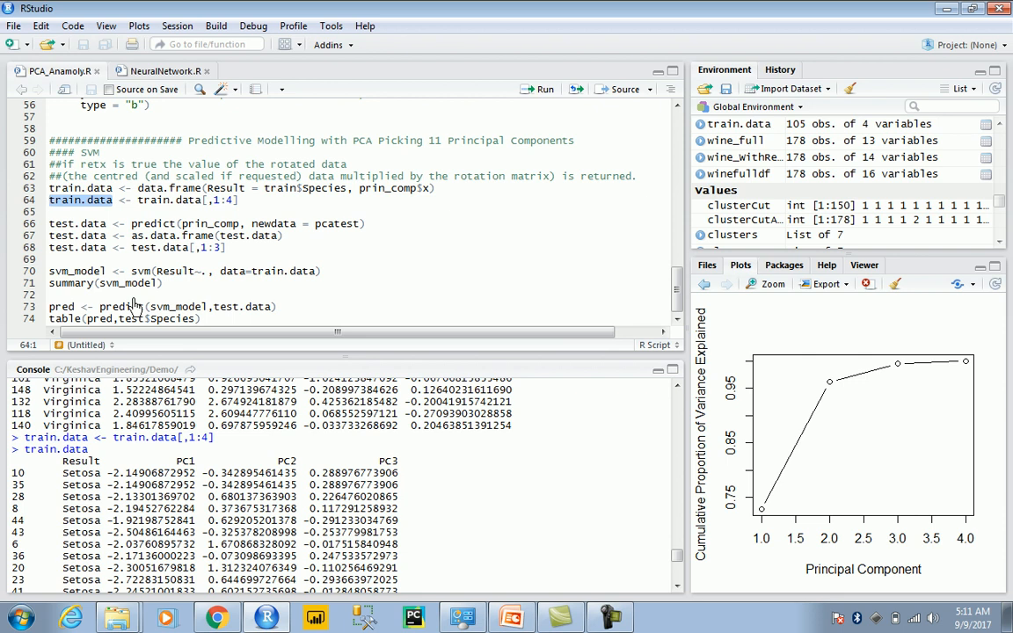
mouse_move(249, 260)
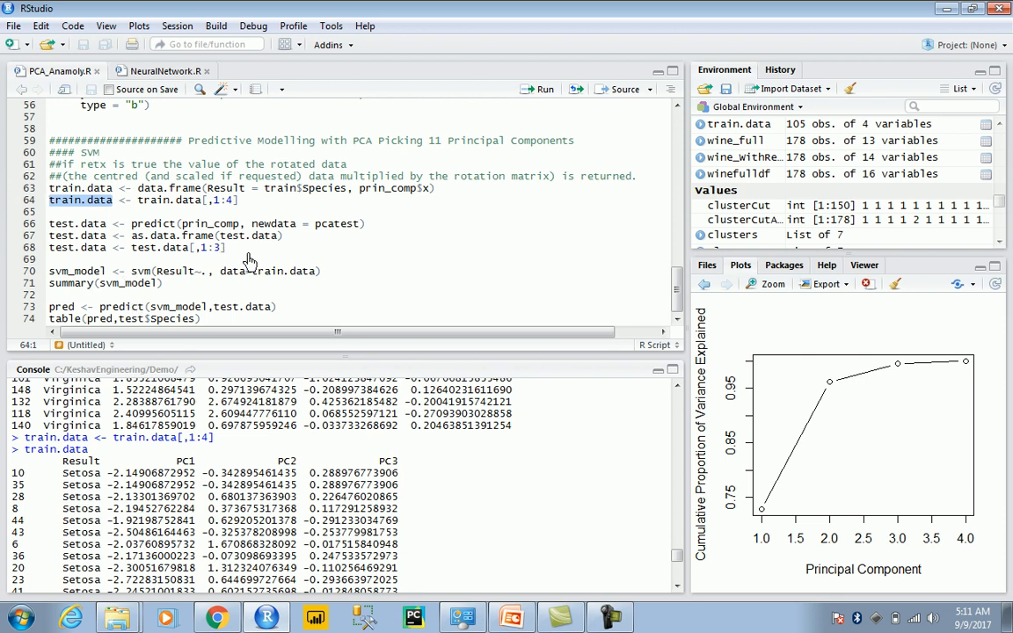
mouse_move(292, 245)
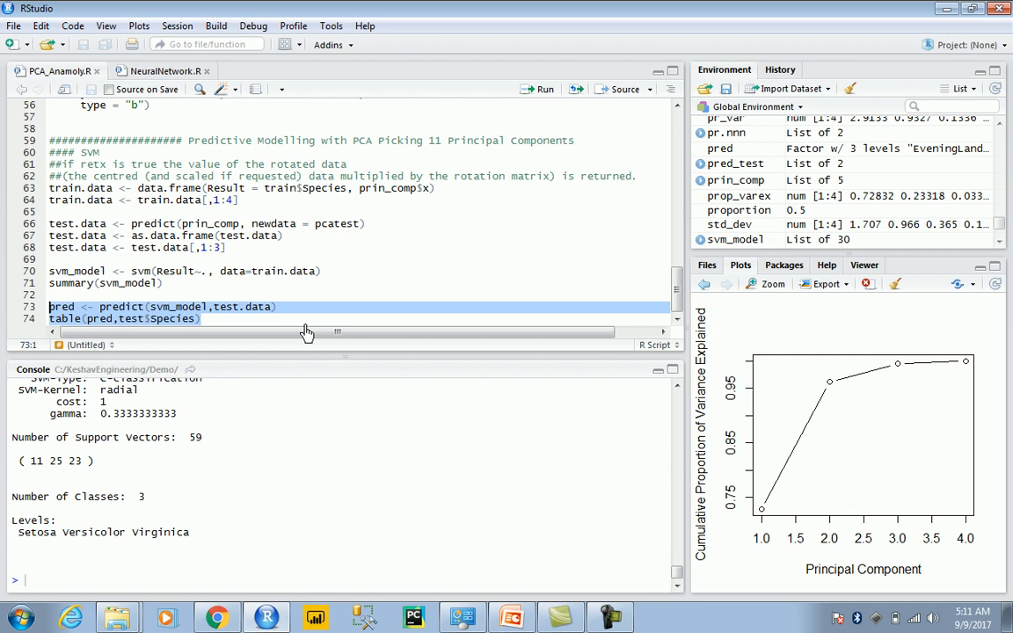
- Run lines 73–74 to predict on test.data and print table(pred, test$Species)
click(540, 89)
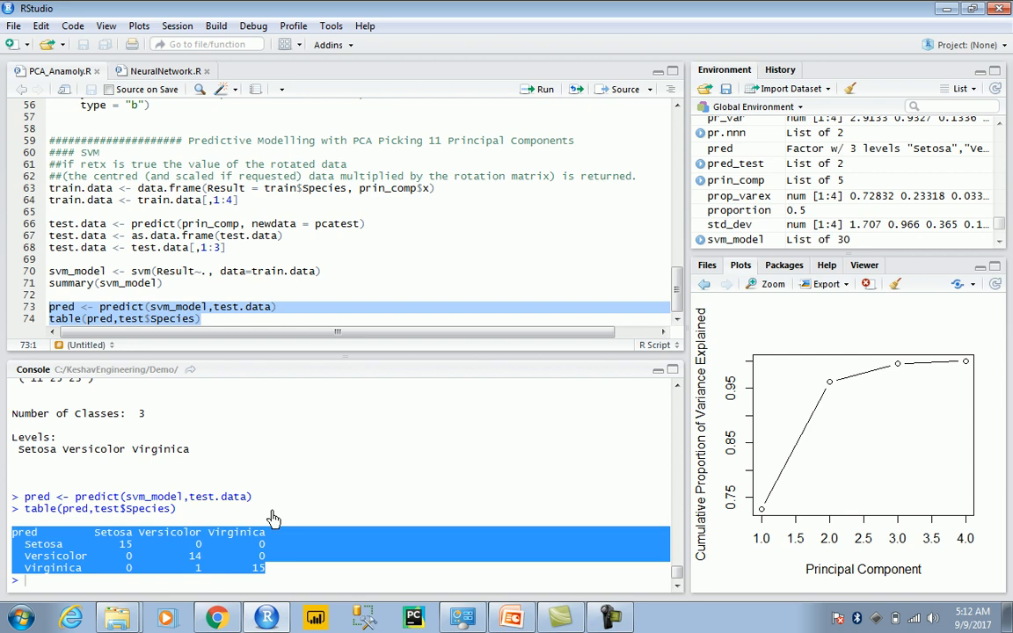
mouse_move(79, 385)
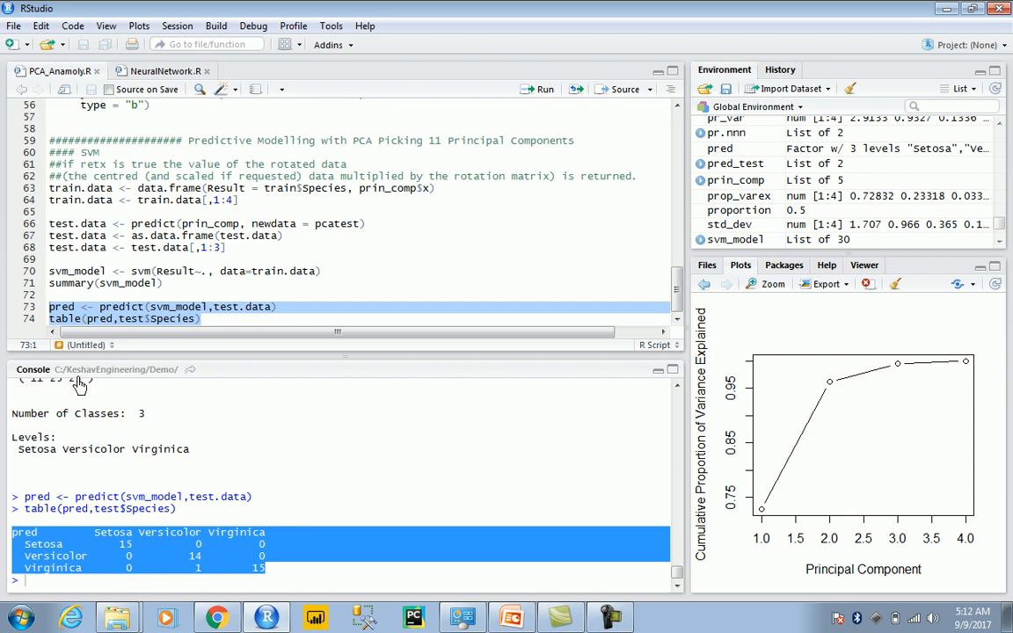